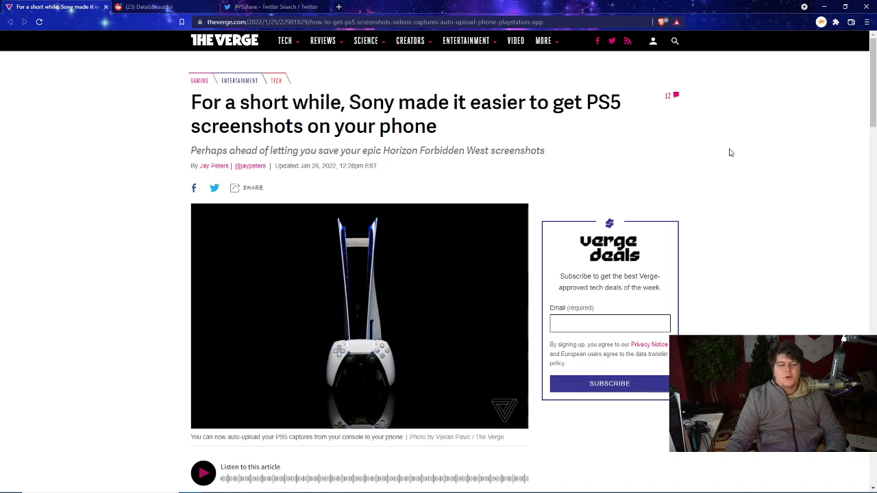
Step: Glance at the #PSshare search results, then return to the PS5 screenshots article and read on
{"action": "left_click", "coordinate": [268, 7]}
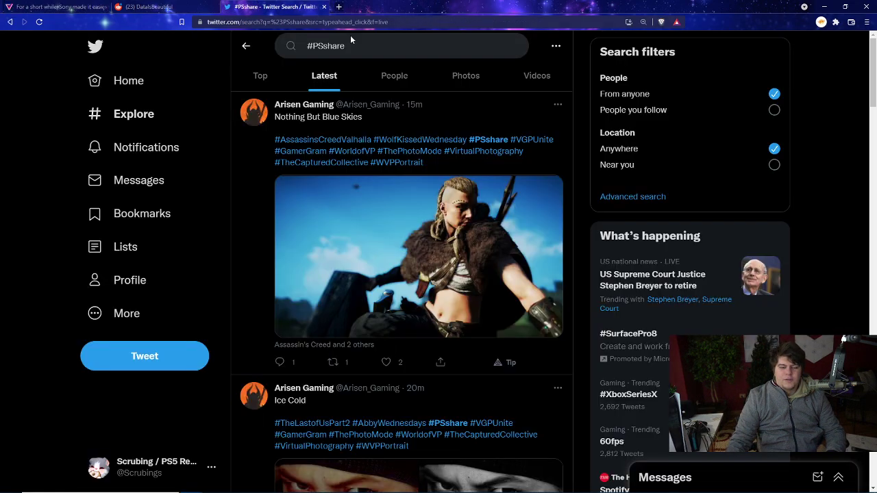
{"action": "left_click", "coordinate": [57, 6]}
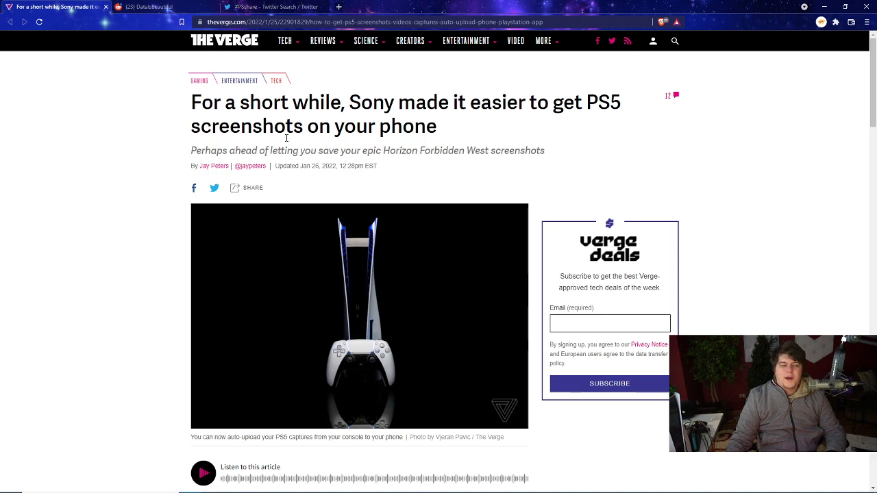
{"action": "scroll", "scroll_direction": "down", "scroll_amount": 3}
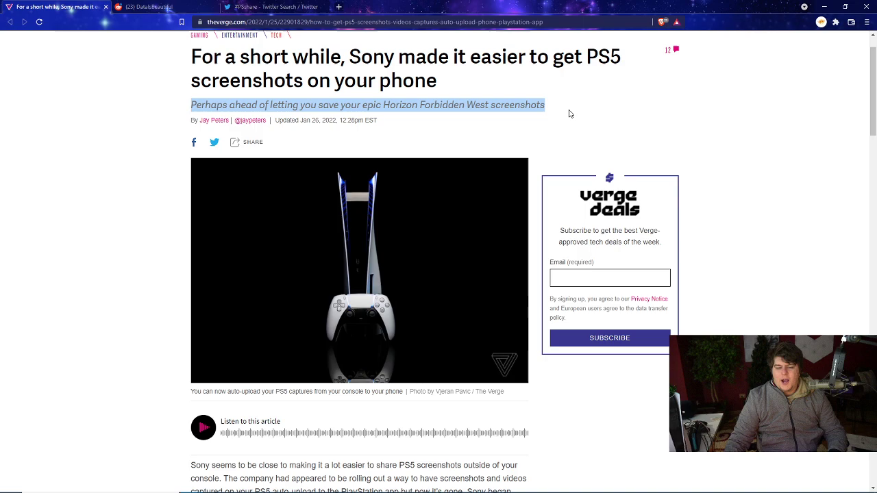
{"action": "scroll", "scroll_direction": "down", "scroll_amount": 3}
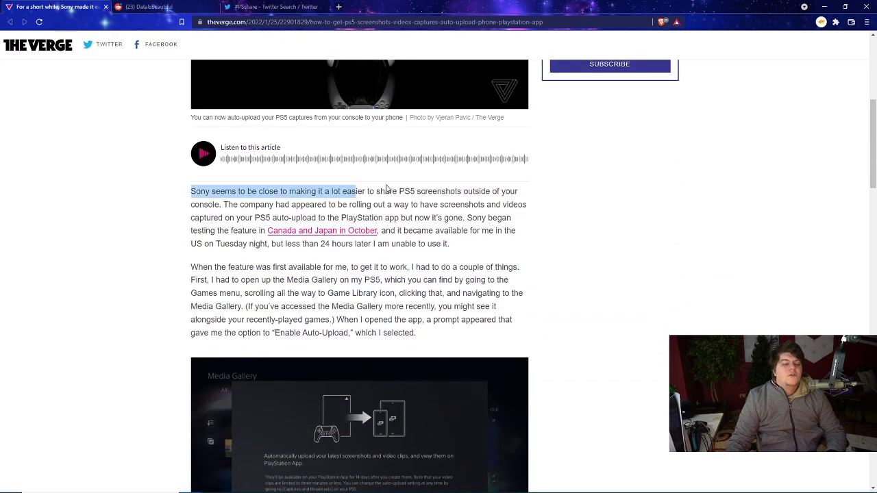
{"action": "scroll", "scroll_direction": "down", "scroll_amount": 3}
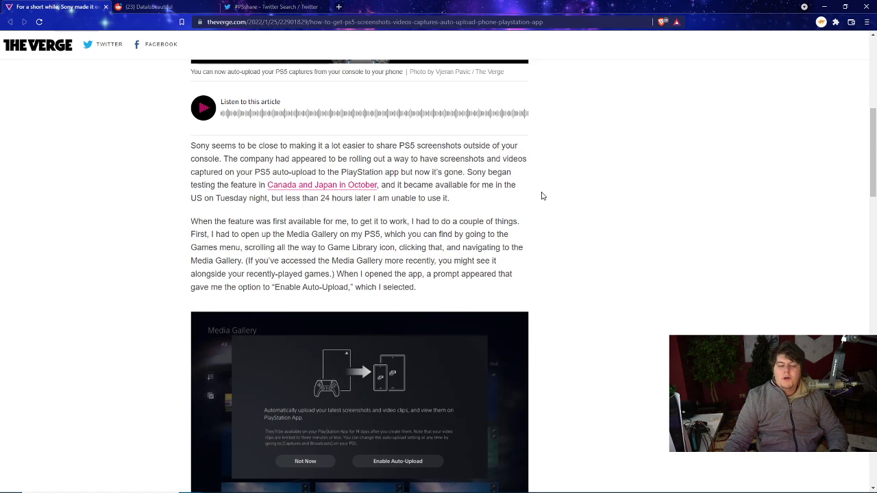
Step: Highlight the paragraph about opening the Media Gallery and continue to the closing update
{"action": "scroll", "scroll_direction": "down", "scroll_amount": 3}
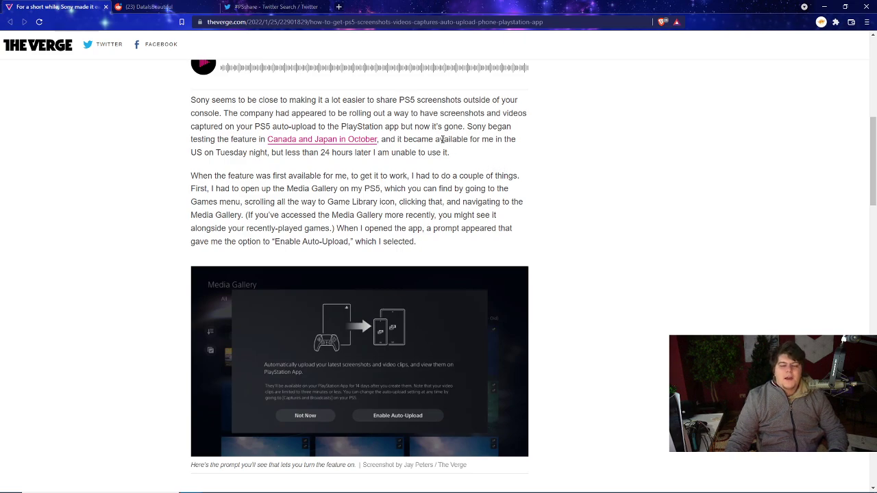
{"action": "mouse_move", "coordinate": [222, 148]}
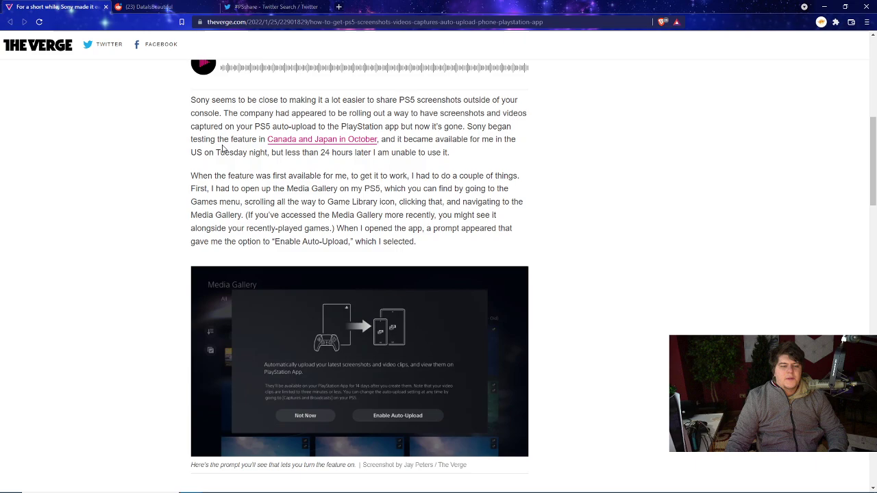
{"action": "mouse_move", "coordinate": [418, 173]}
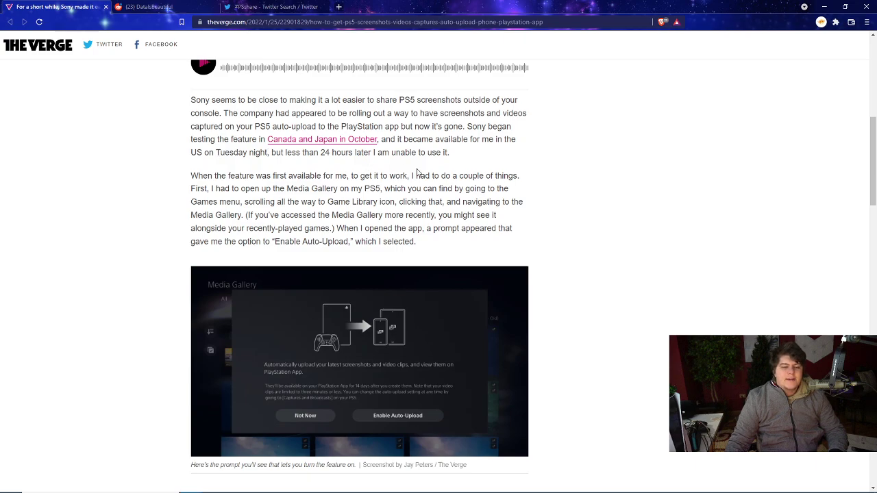
{"action": "scroll", "scroll_direction": "down", "scroll_amount": 3}
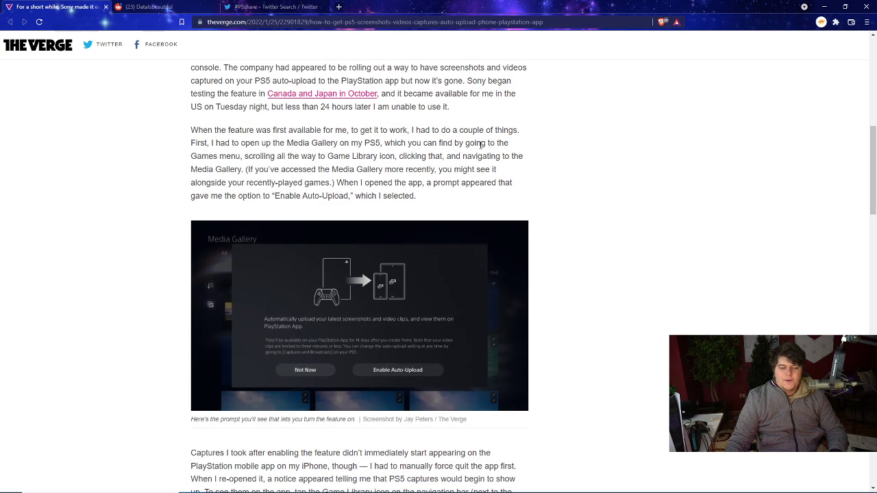
{"action": "left_click_drag", "start_coordinate": [190, 129], "coordinate": [372, 129]}
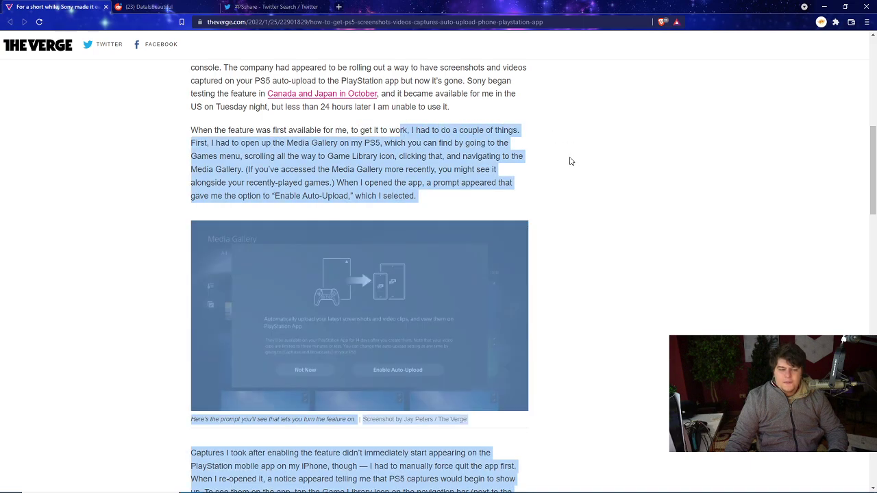
{"action": "scroll", "scroll_direction": "down", "scroll_amount": 3}
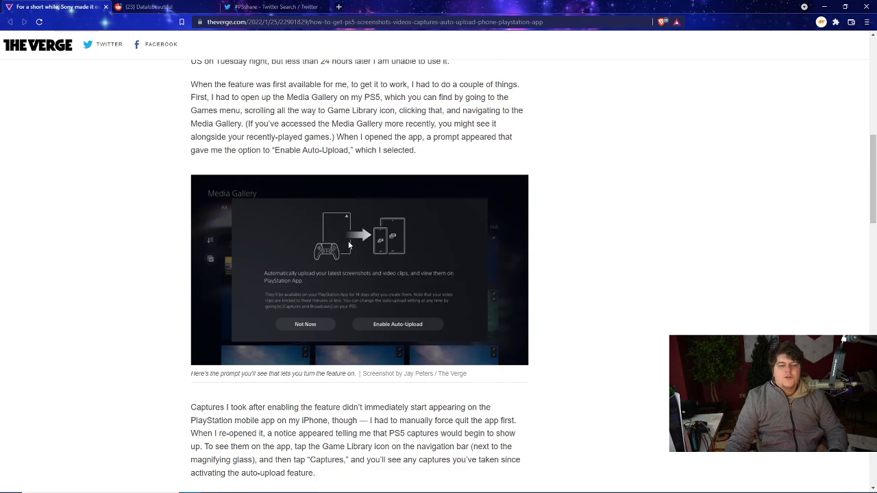
{"action": "mouse_move", "coordinate": [379, 264]}
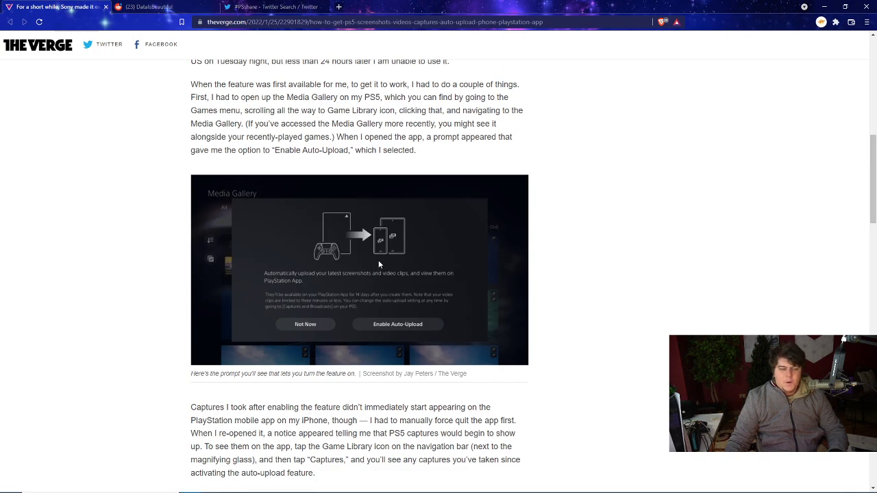
{"action": "mouse_move", "coordinate": [387, 110]}
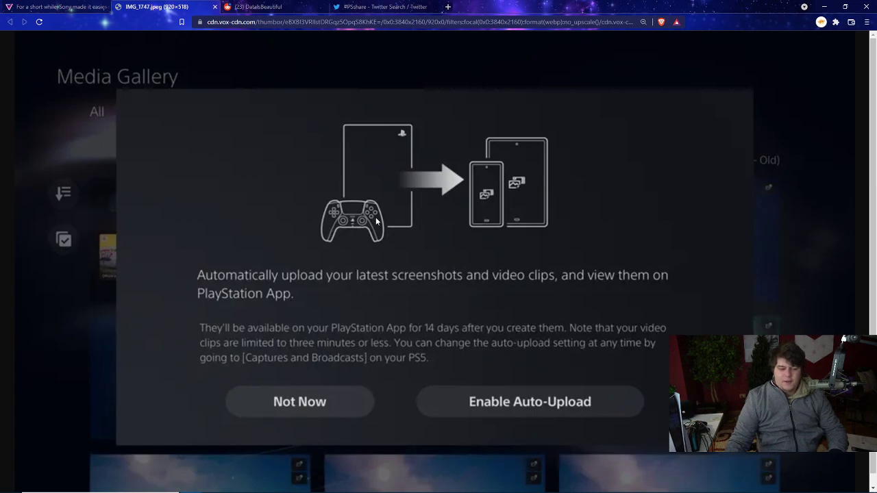
{"action": "mouse_move", "coordinate": [395, 200]}
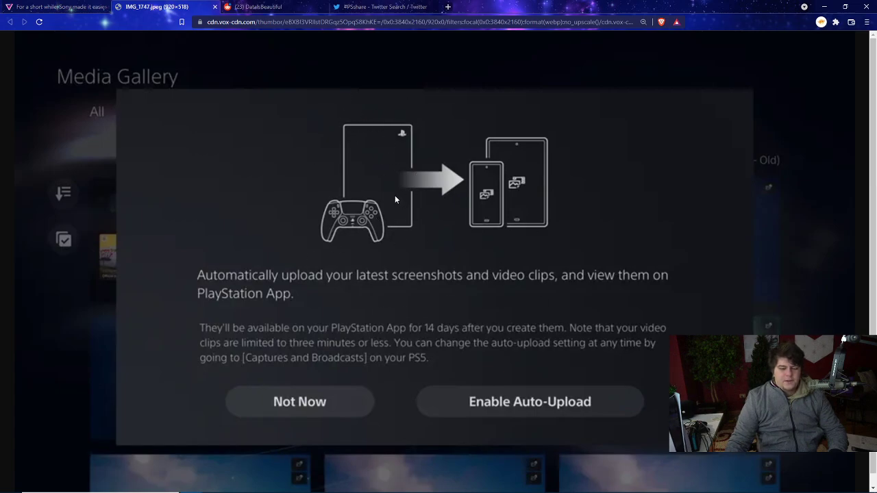
{"action": "mouse_move", "coordinate": [331, 294]}
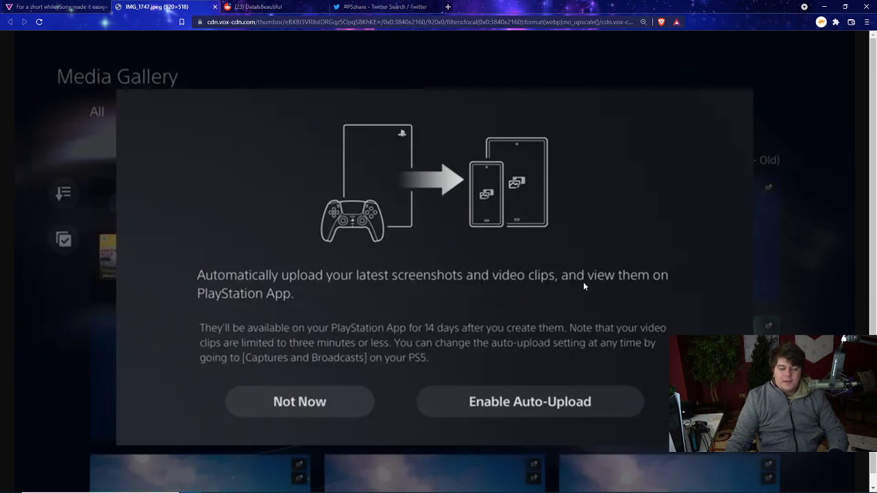
{"action": "mouse_move", "coordinate": [245, 336]}
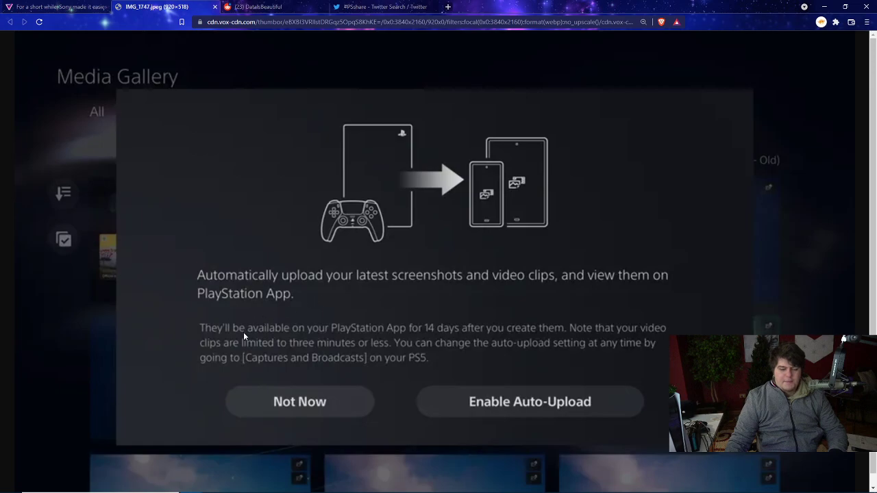
{"action": "mouse_move", "coordinate": [500, 334]}
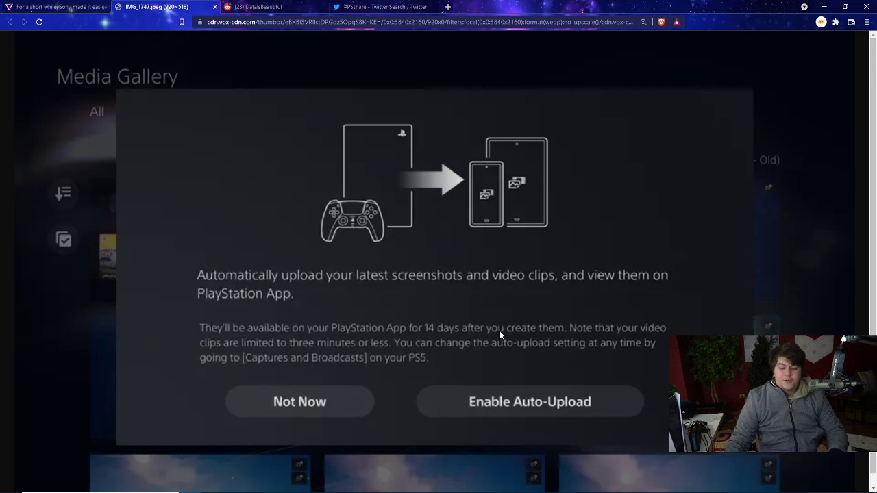
{"action": "mouse_move", "coordinate": [551, 285]}
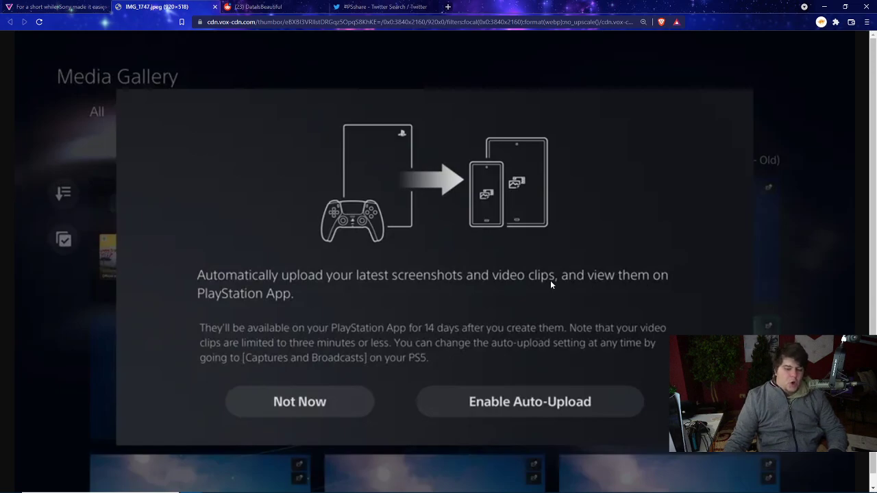
{"action": "mouse_move", "coordinate": [573, 334]}
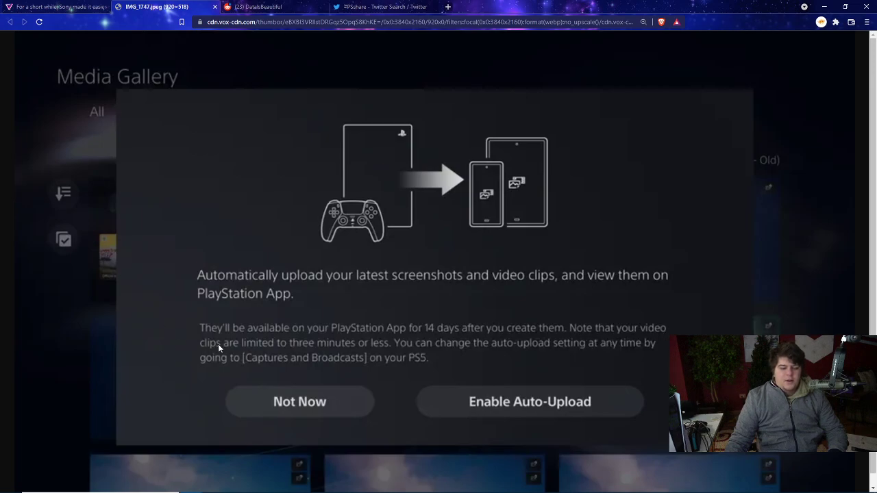
{"action": "mouse_move", "coordinate": [403, 353]}
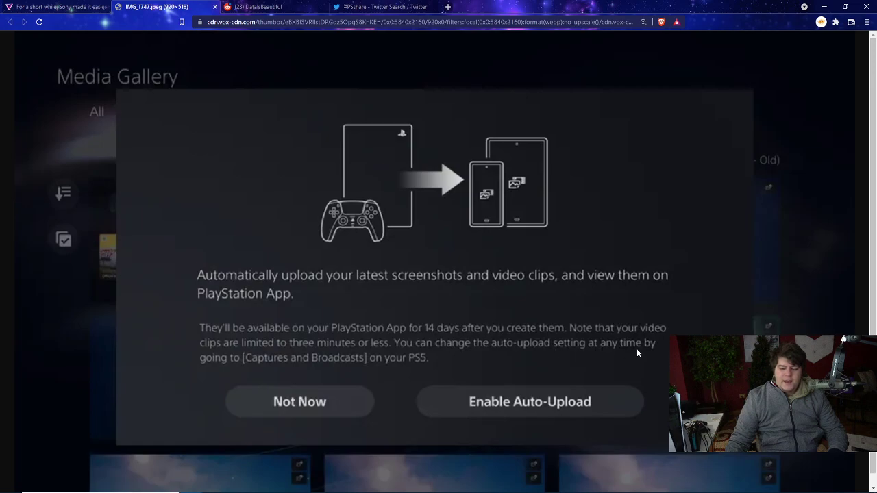
{"action": "mouse_move", "coordinate": [364, 363]}
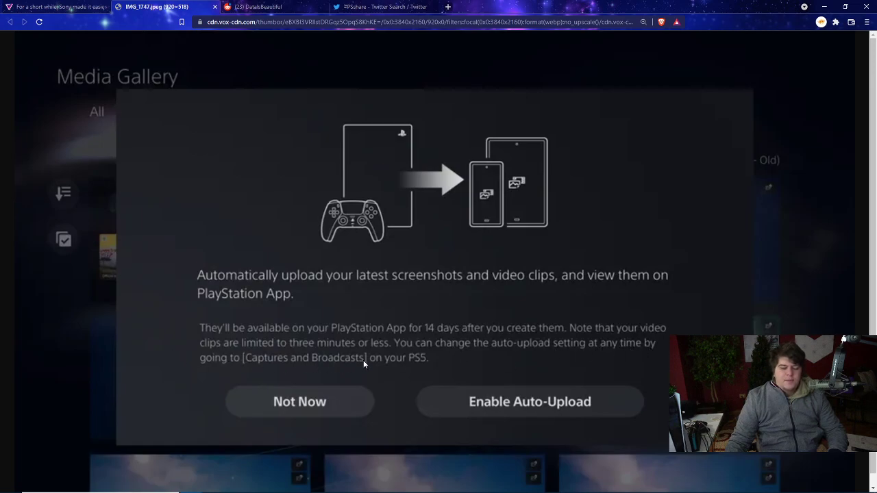
{"action": "mouse_move", "coordinate": [477, 400]}
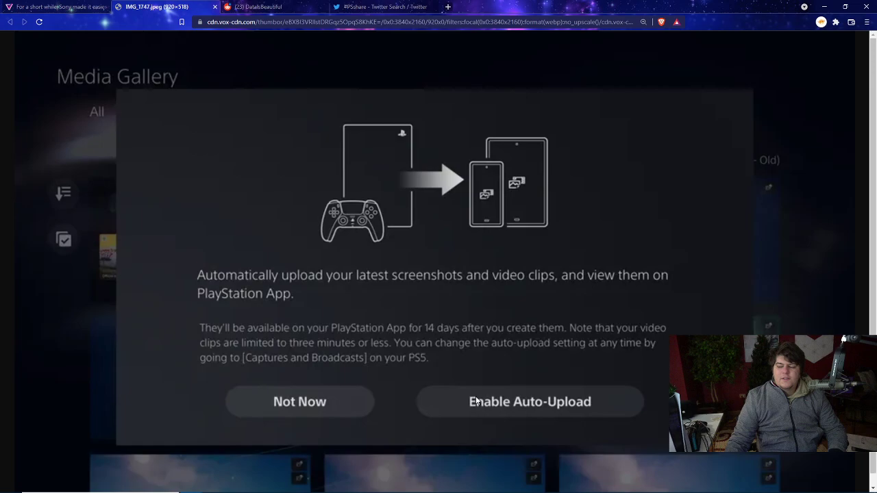
{"action": "mouse_move", "coordinate": [438, 335]}
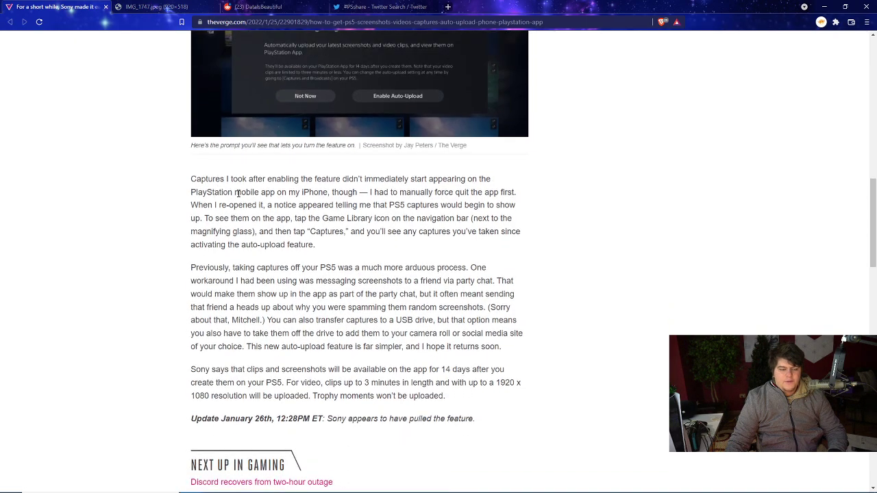
{"action": "left_click_drag", "start_coordinate": [192, 178], "coordinate": [456, 192]}
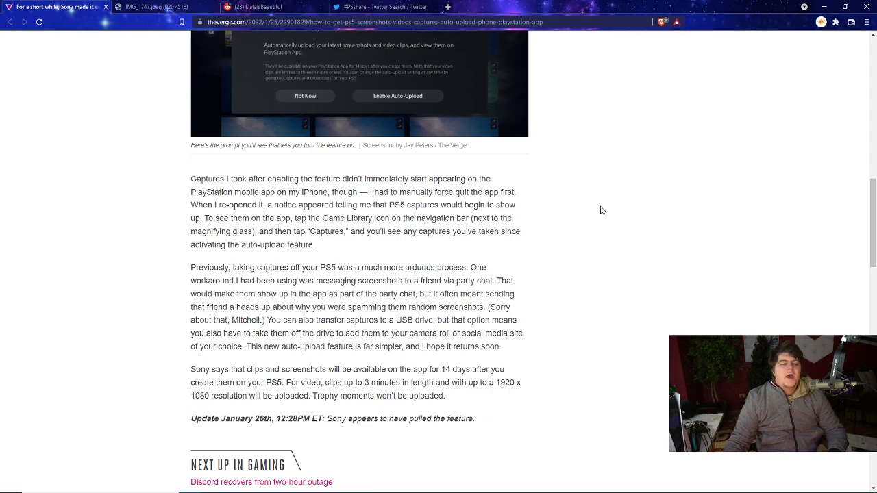
{"action": "left_click_drag", "start_coordinate": [296, 218], "coordinate": [501, 218]}
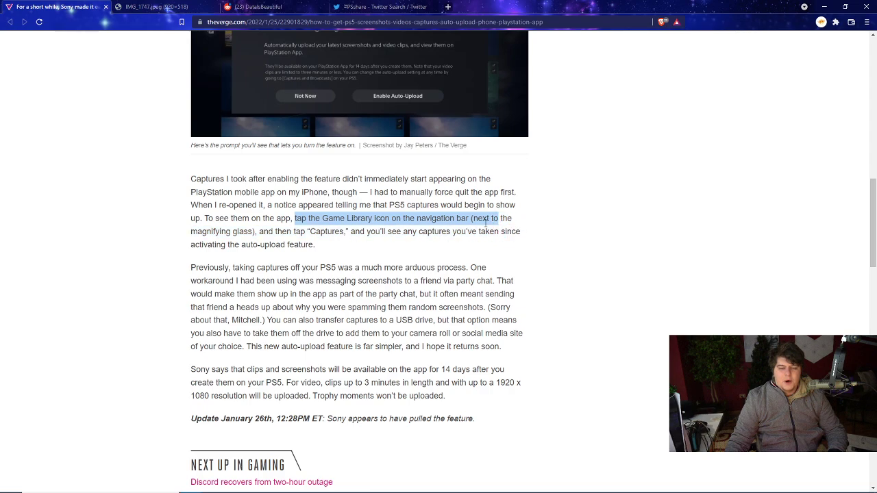
{"action": "left_click", "coordinate": [379, 247]}
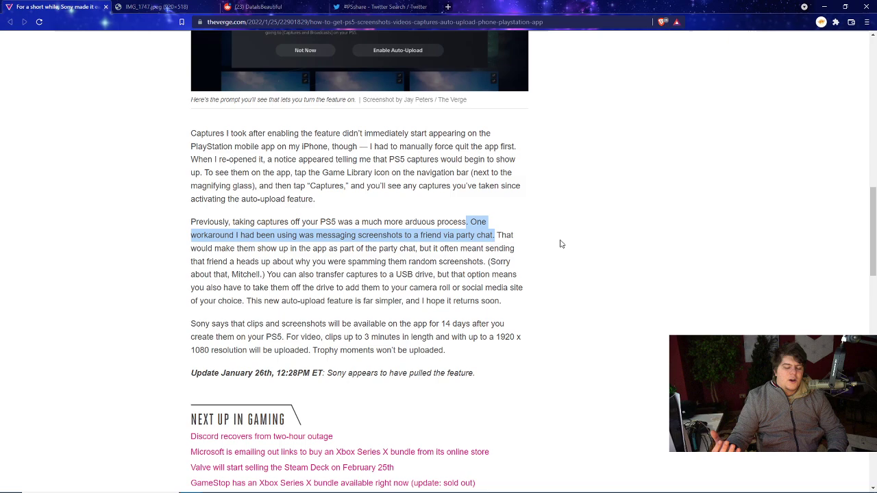
{"action": "left_click", "coordinate": [271, 277]}
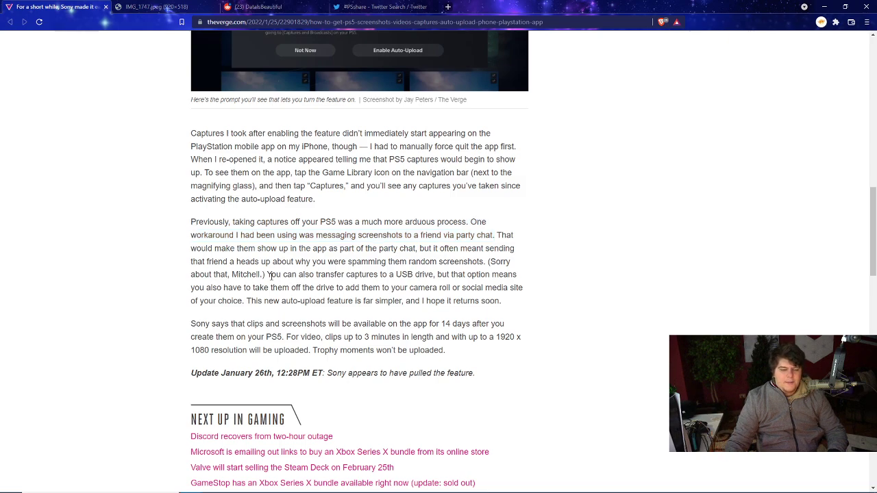
{"action": "left_click_drag", "start_coordinate": [268, 274], "coordinate": [433, 275]}
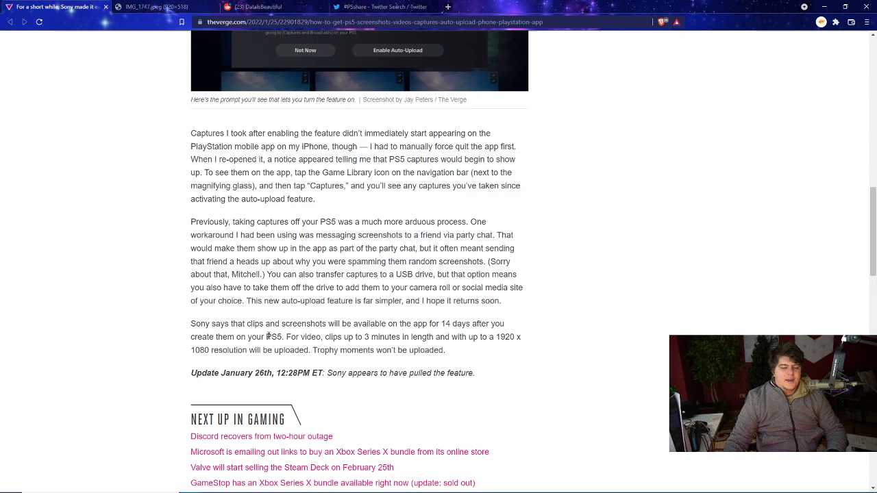
{"action": "left_click_drag", "start_coordinate": [192, 324], "coordinate": [504, 323]}
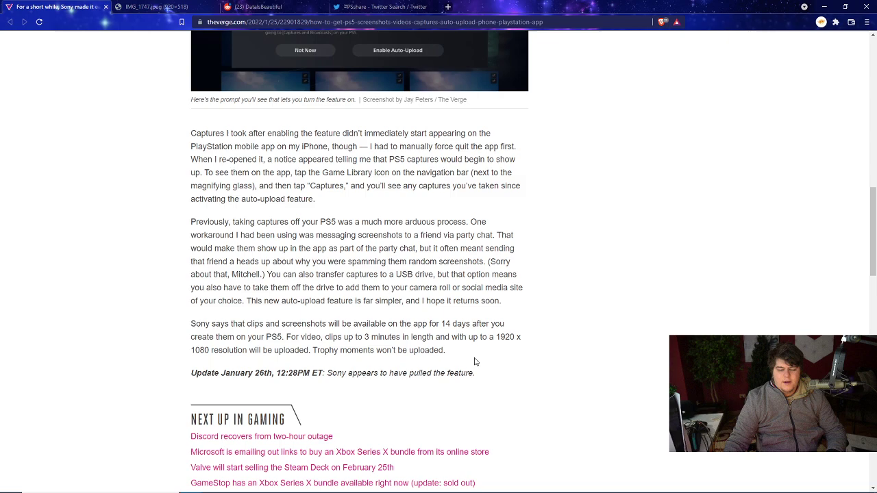
{"action": "scroll", "scroll_direction": "down", "scroll_amount": 3}
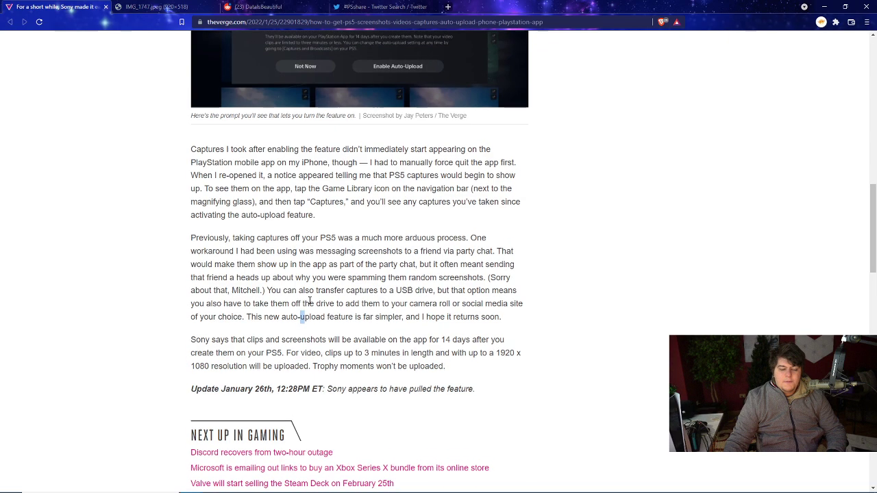